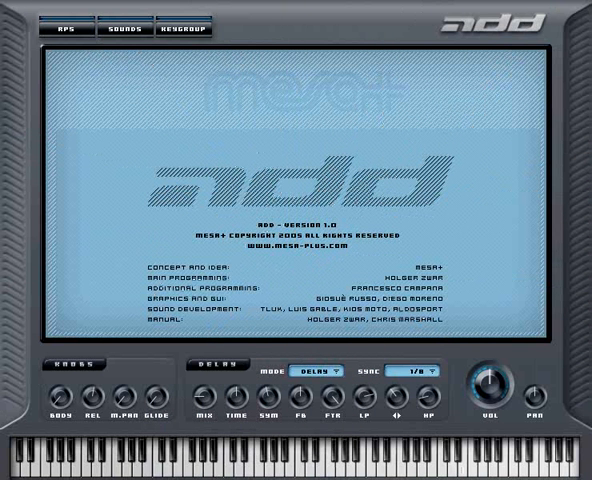
mouse_move(408, 26)
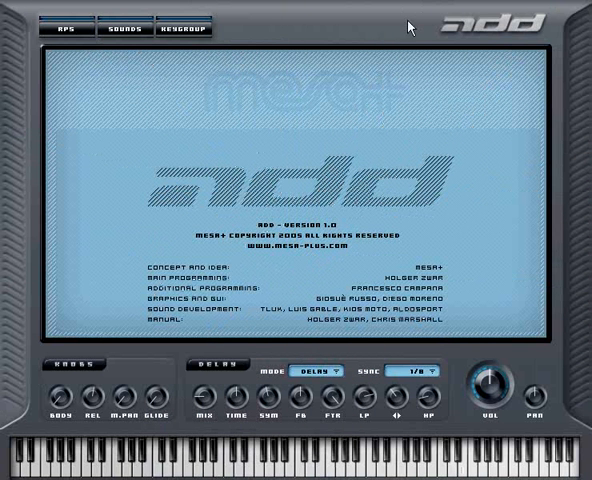
mouse_move(496, 38)
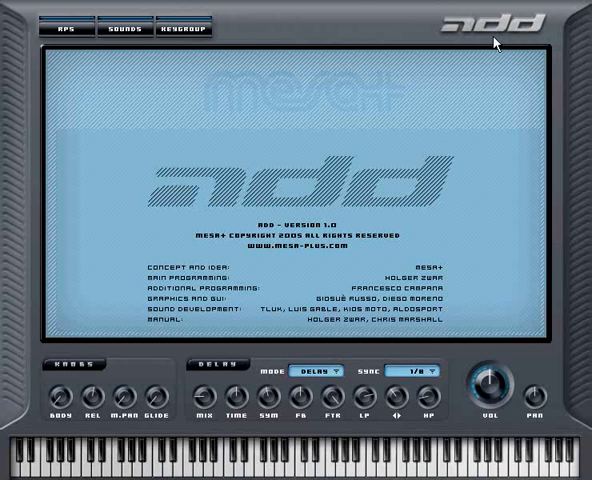
mouse_move(418, 124)
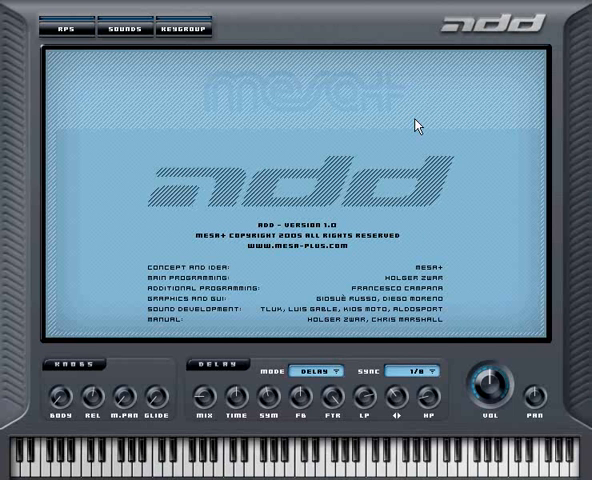
mouse_move(104, 78)
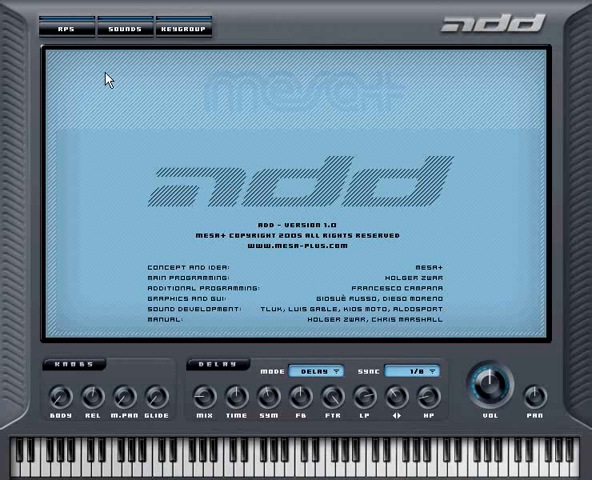
mouse_move(320, 62)
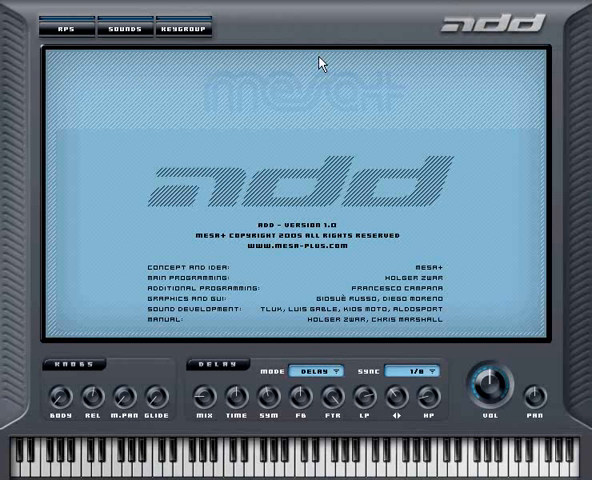
- Show the keygroup sampler page with the loaded sample's waveform, volume, pan, tune and loop settings
click(66, 32)
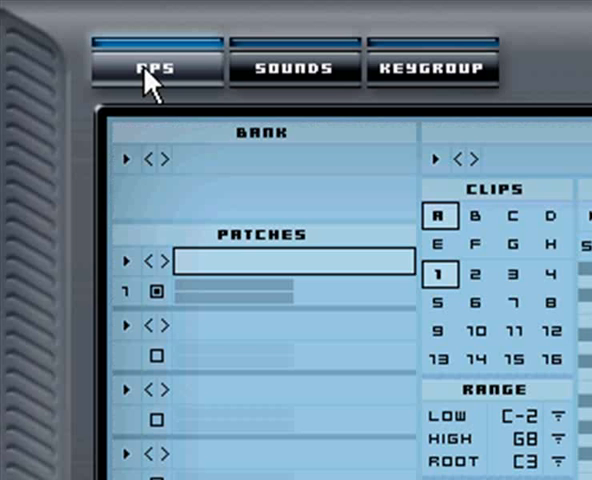
click(432, 66)
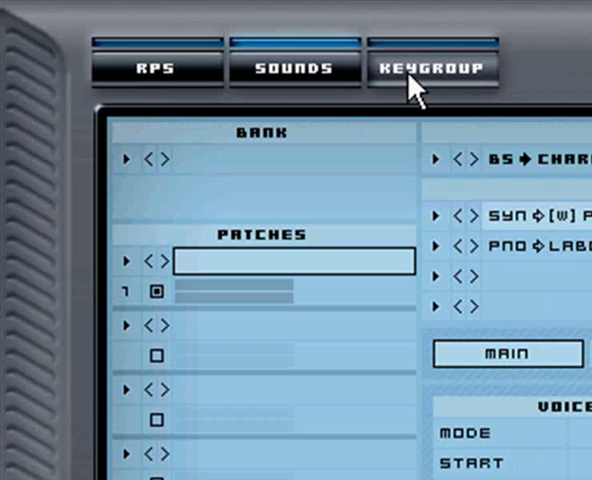
click(438, 68)
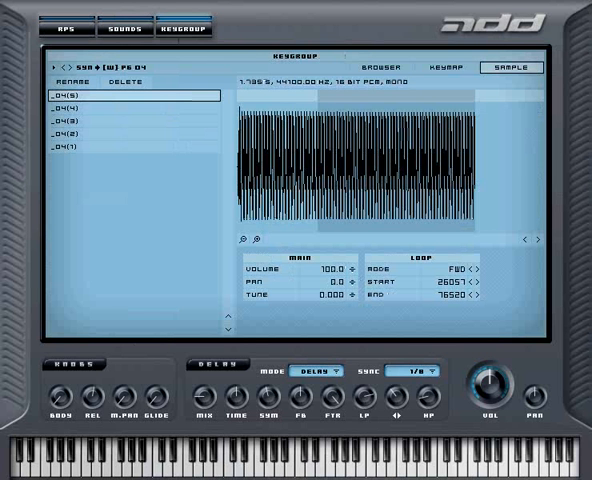
- View the Clipset Global settings, check the sound parameters, then return to the sequencer panel
click(64, 28)
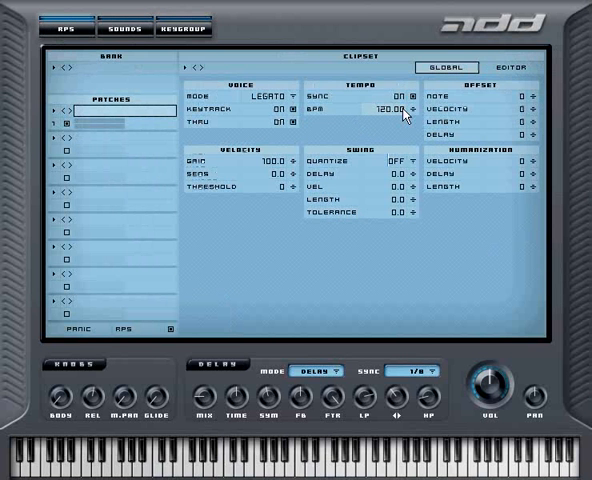
click(276, 92)
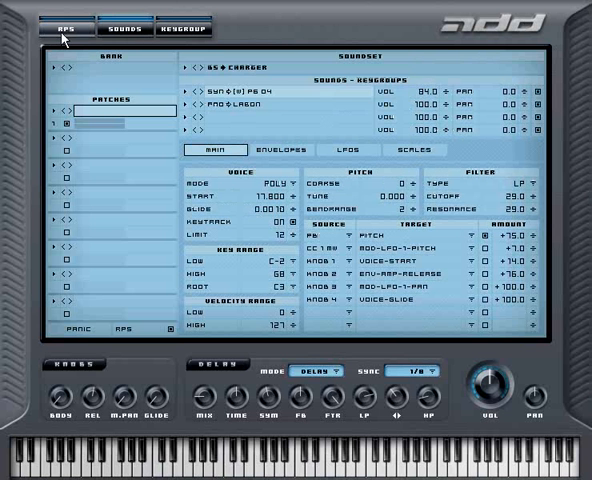
click(60, 28)
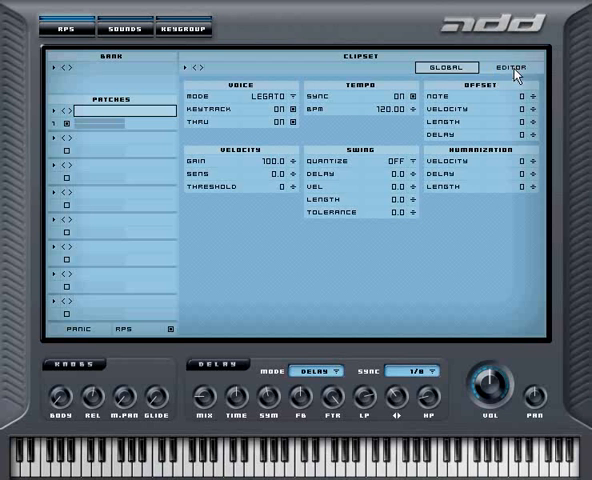
- Show the clipset editor with a clip's step pattern grid, velocity lane and clip tools
click(512, 66)
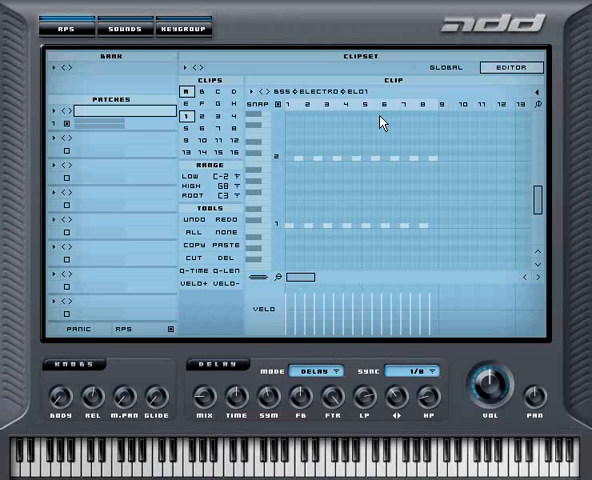
mouse_move(436, 164)
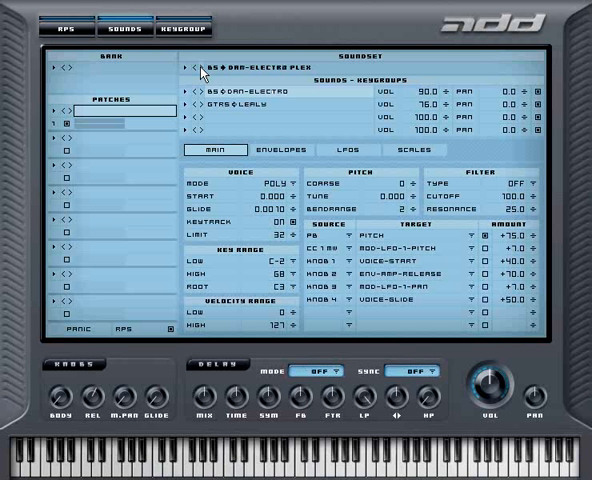
click(200, 28)
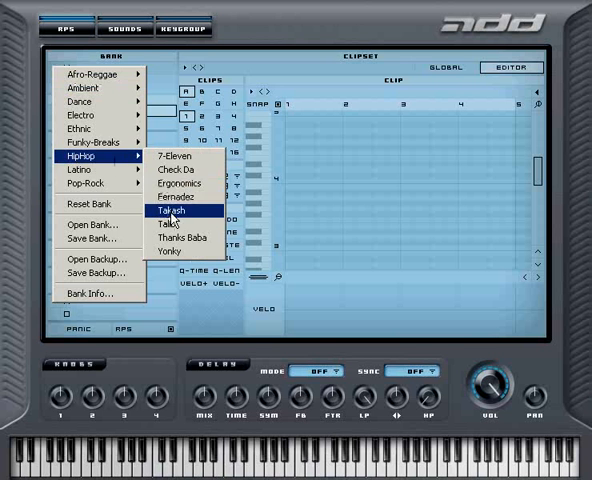
- Load a HipHop bank into the sequencer and the TECHNO 01 drum patch into the sound slot
click(174, 212)
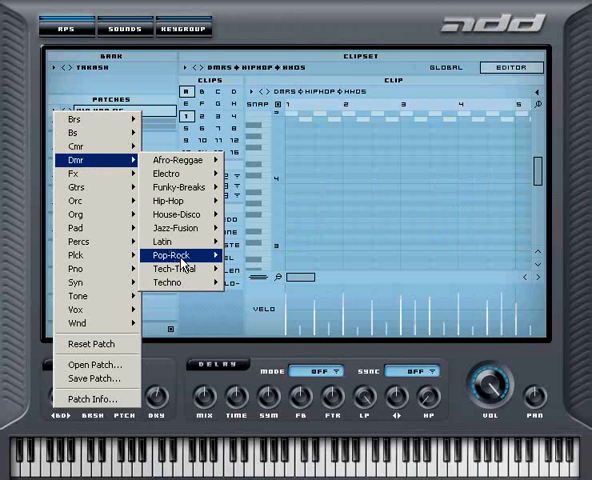
click(184, 296)
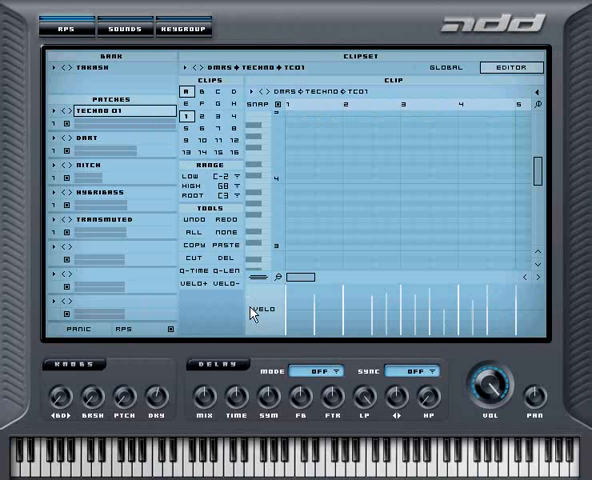